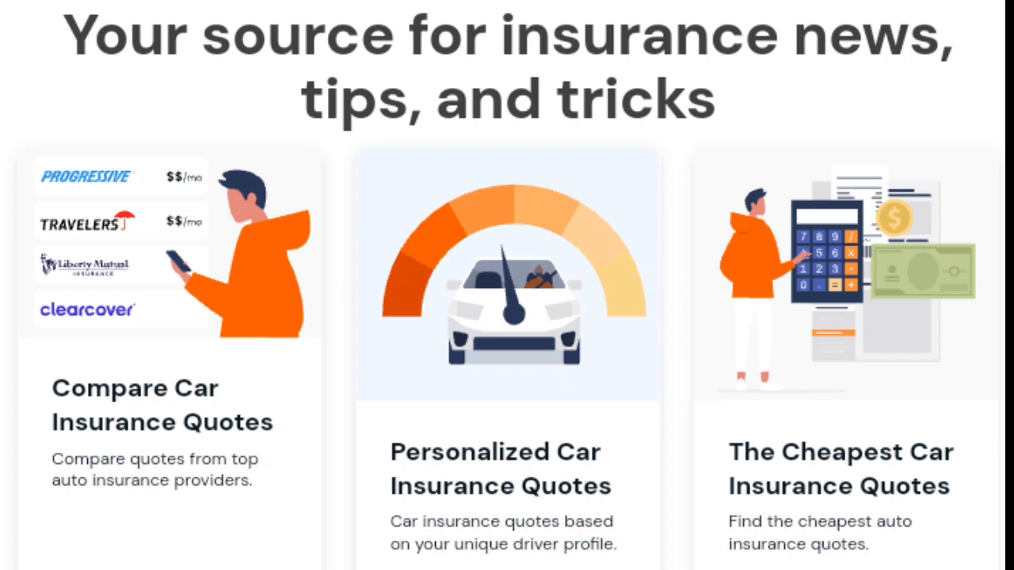
{"action": "scroll", "scroll_direction": "down", "scroll_amount": 3}
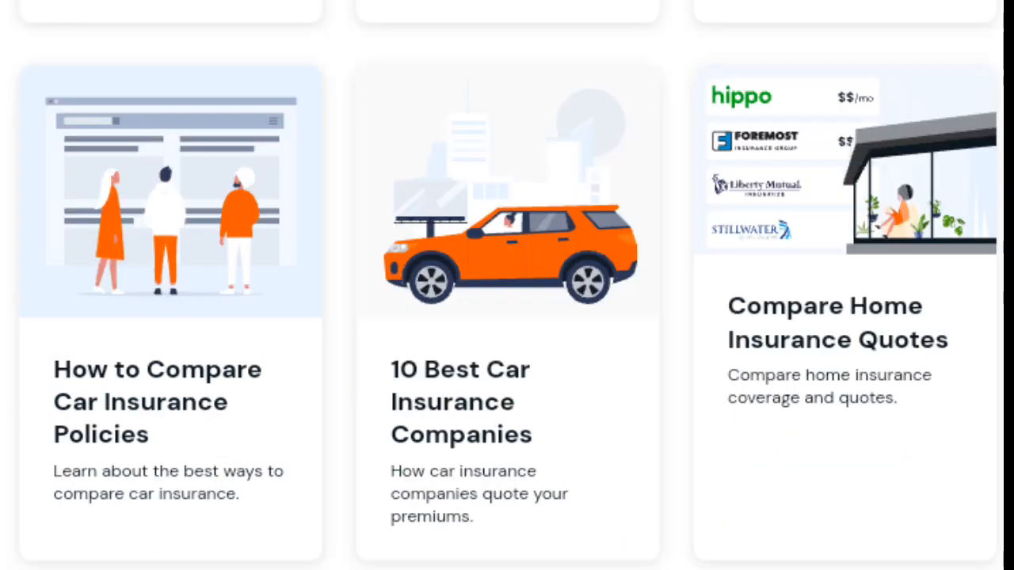